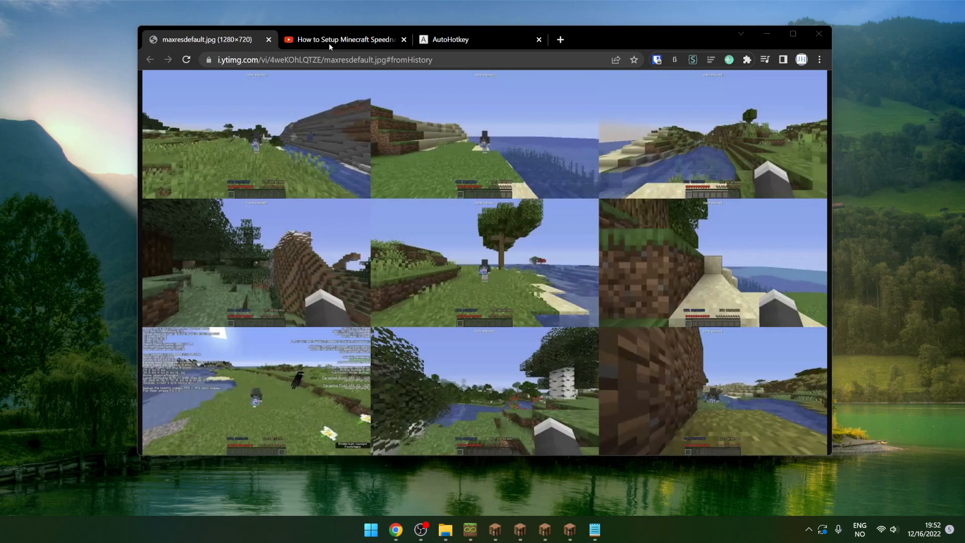
# View the AutoHotkey homepage in Chrome, then bring up MultiMC's six Minecraft 1.16.1 instances.
pyautogui.click(340, 39)
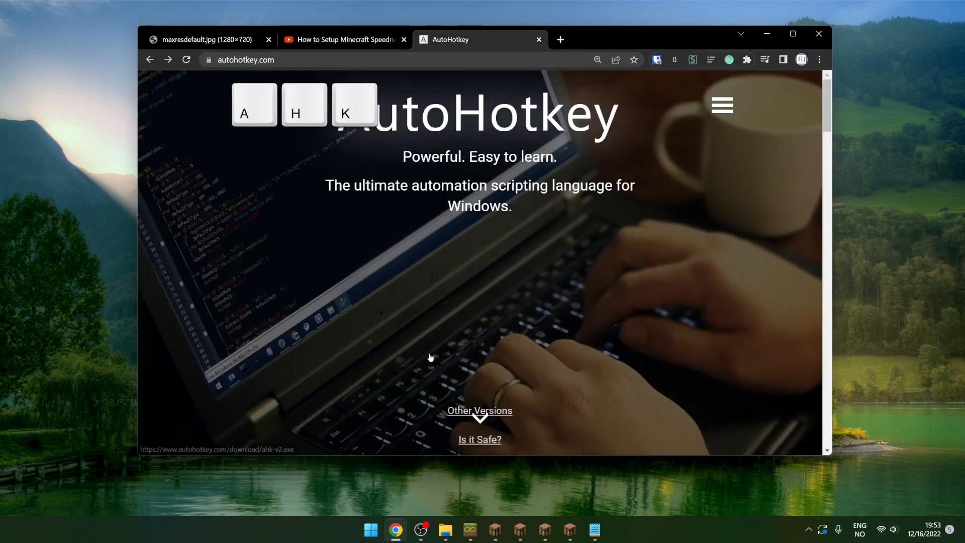
pyautogui.click(420, 530)
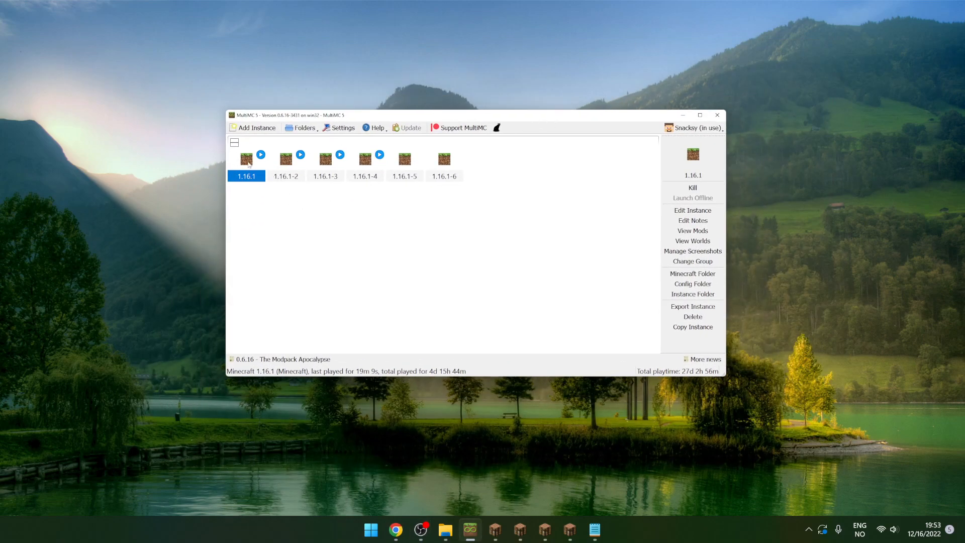
pyautogui.moveTo(693, 326)
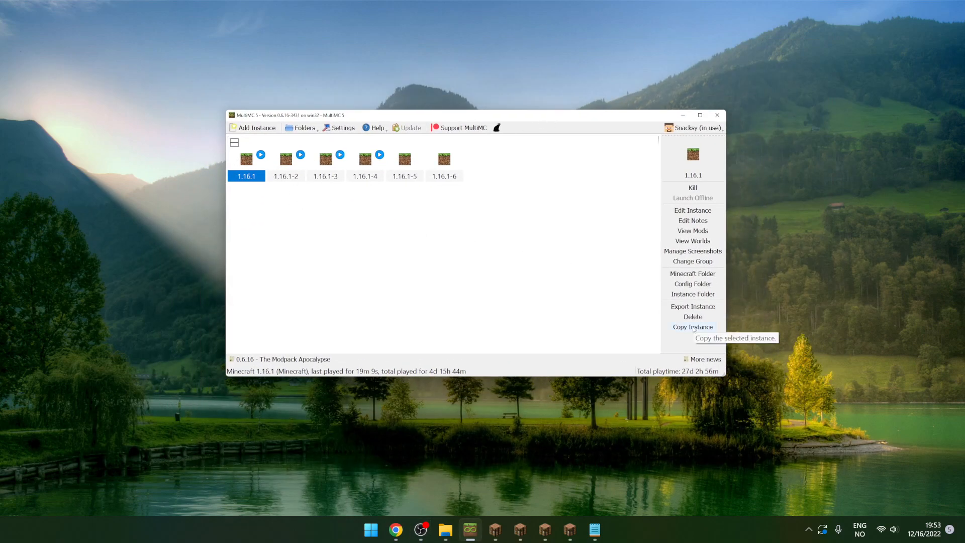
pyautogui.moveTo(246, 159)
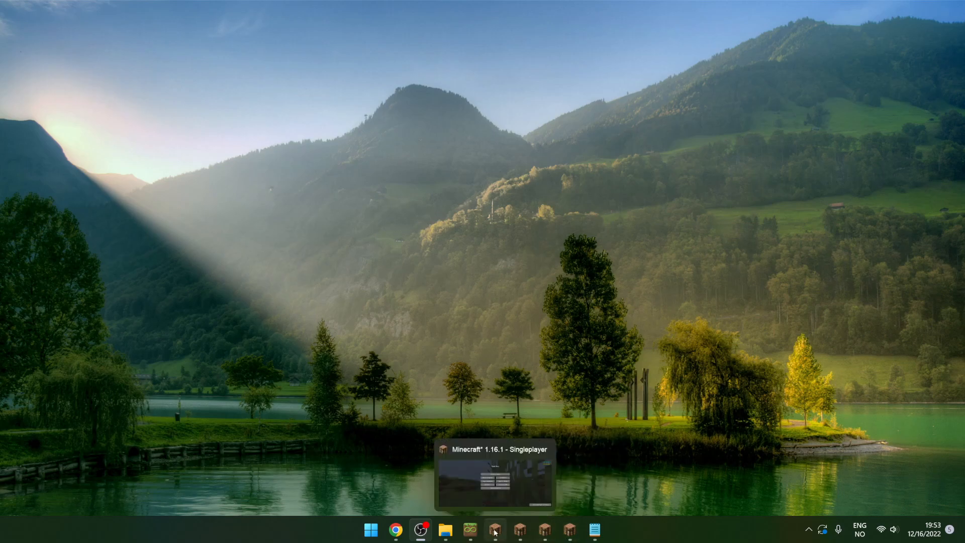
# Bring the Minecraft windows forward and launch SimpleWallScript.ahk from its folder.
pyautogui.click(493, 529)
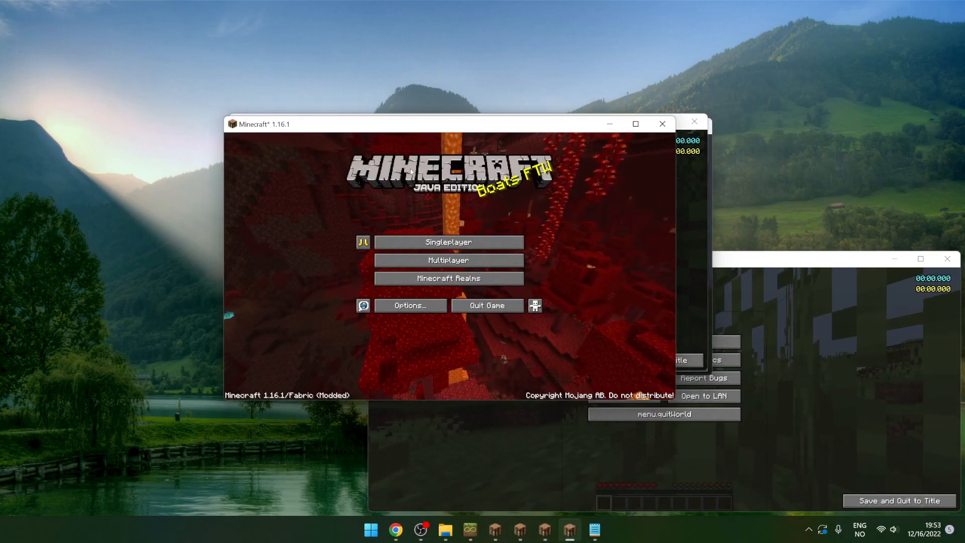
pyautogui.click(448, 241)
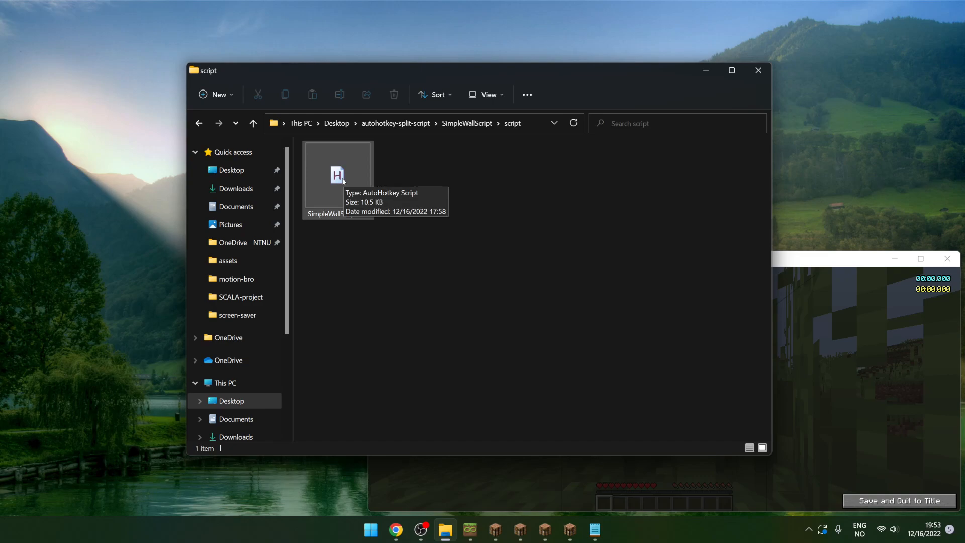
pyautogui.moveTo(348, 180)
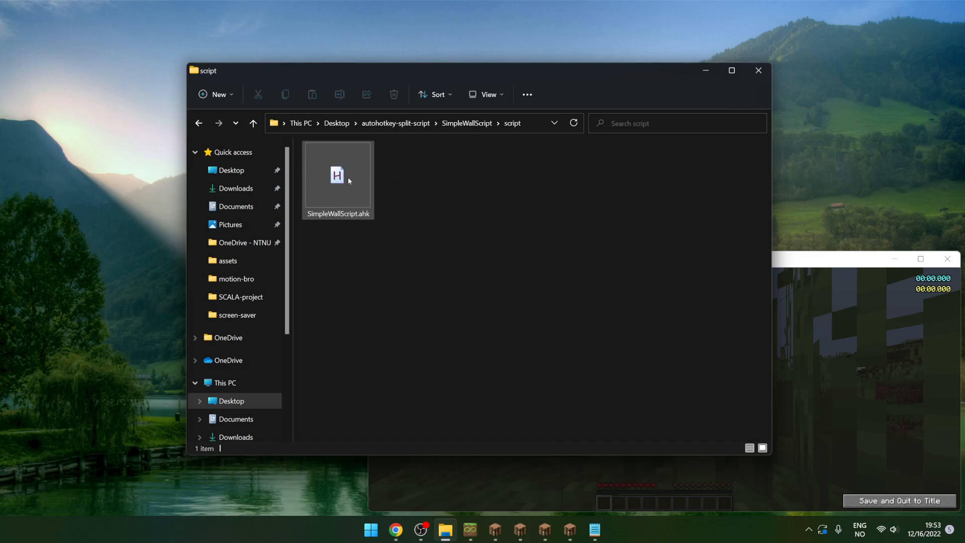
pyautogui.doubleClick(337, 176)
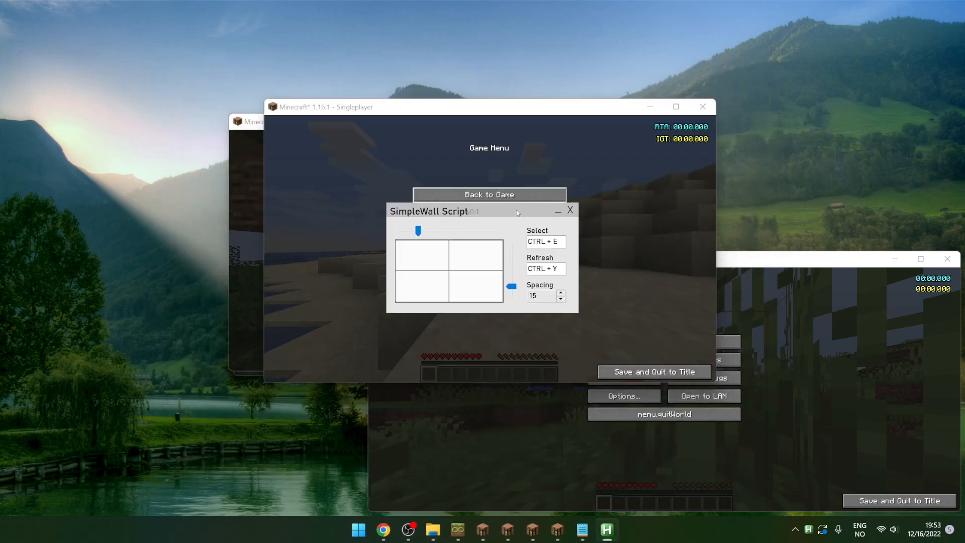
# Move the script's settings window aside and make one Minecraft instance fill the screen.
pyautogui.moveTo(429, 210); pyautogui.dragTo(723, 330)
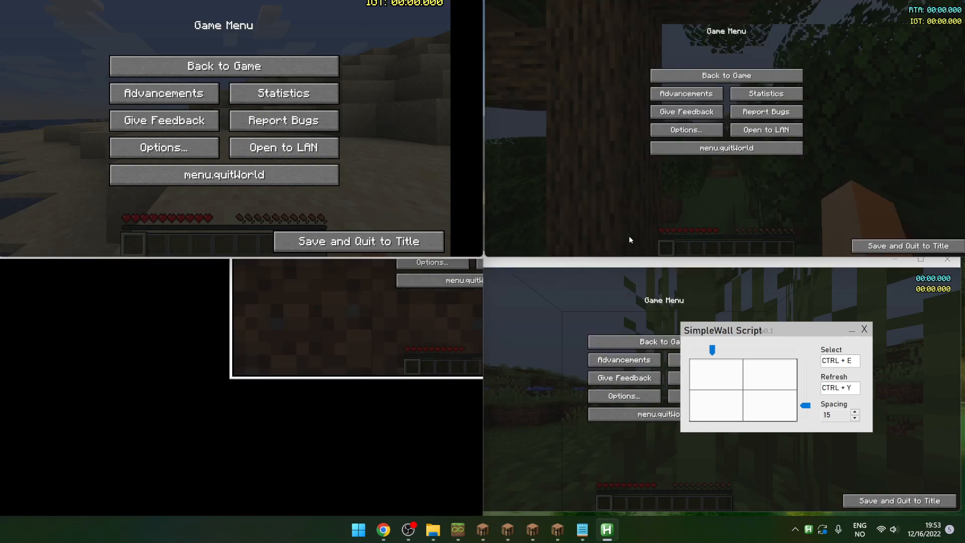
pyautogui.press('f3')
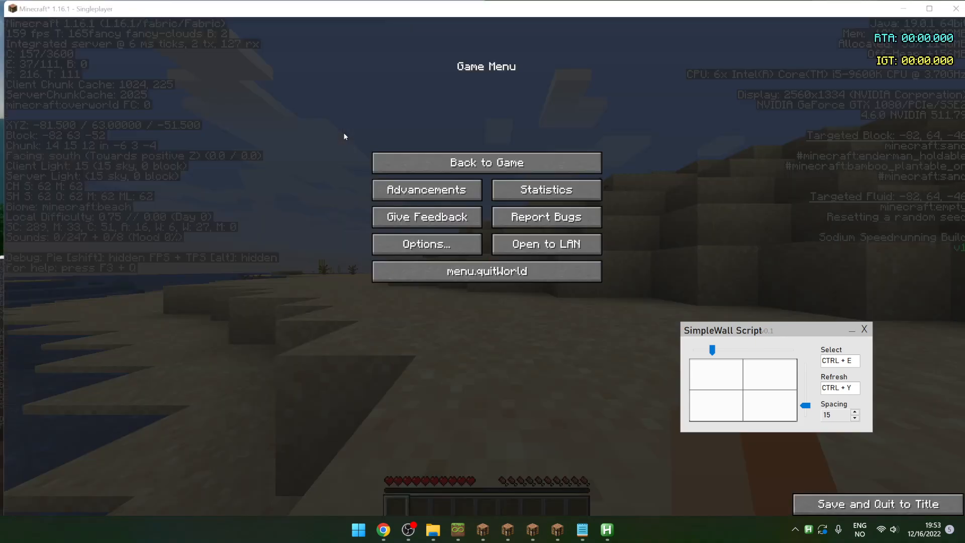
# Set the wall to one column of four rows and open SimpleWallScript.ahk in Notepad.
pyautogui.click(485, 162)
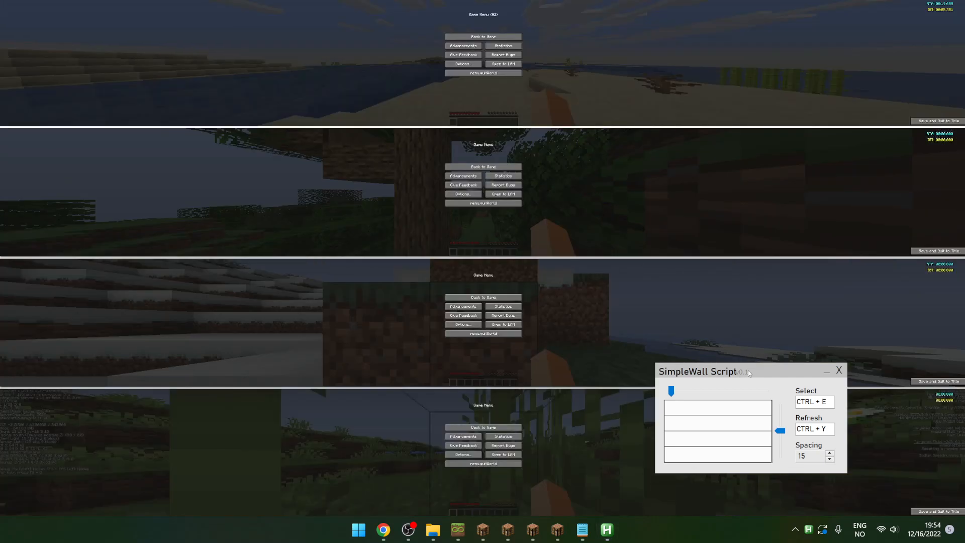
pyautogui.moveTo(543, 394)
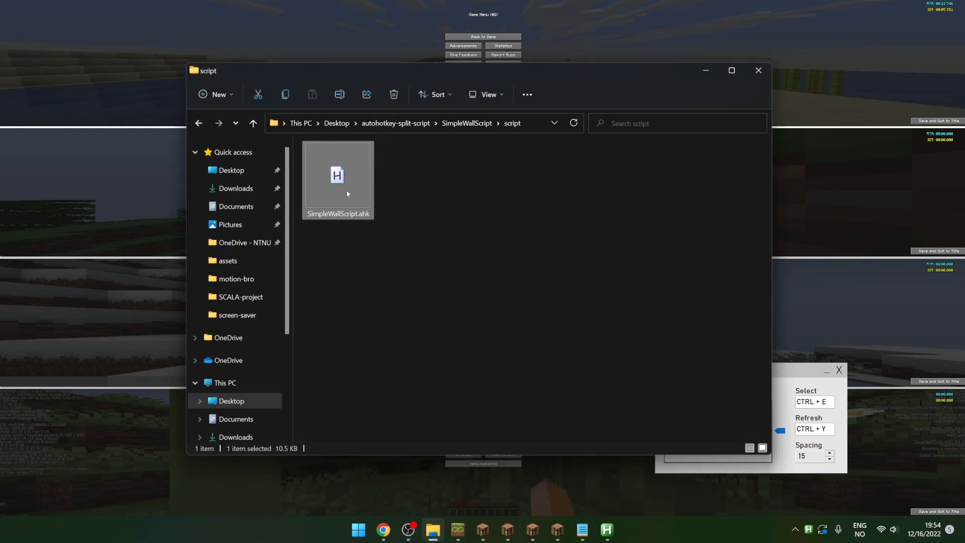
pyautogui.rightClick(338, 178)
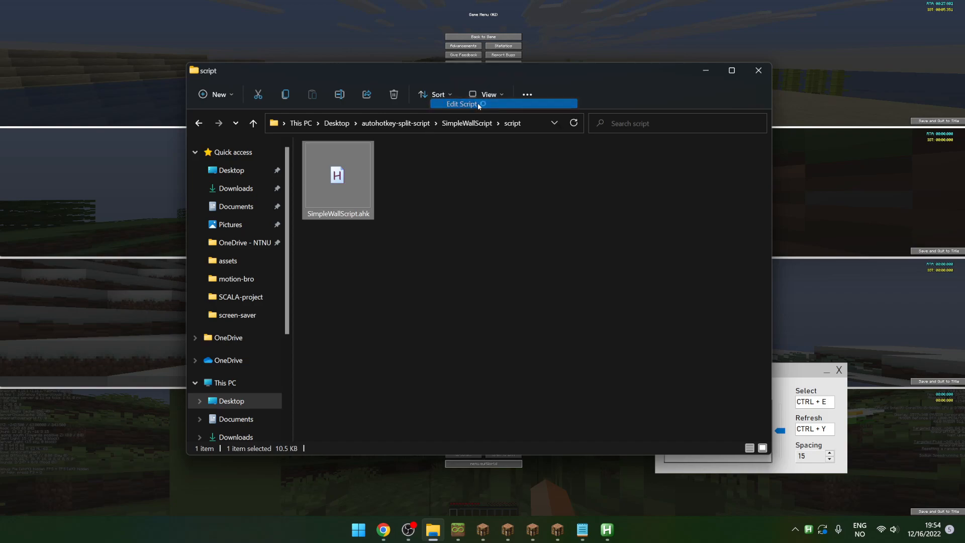
pyautogui.click(460, 104)
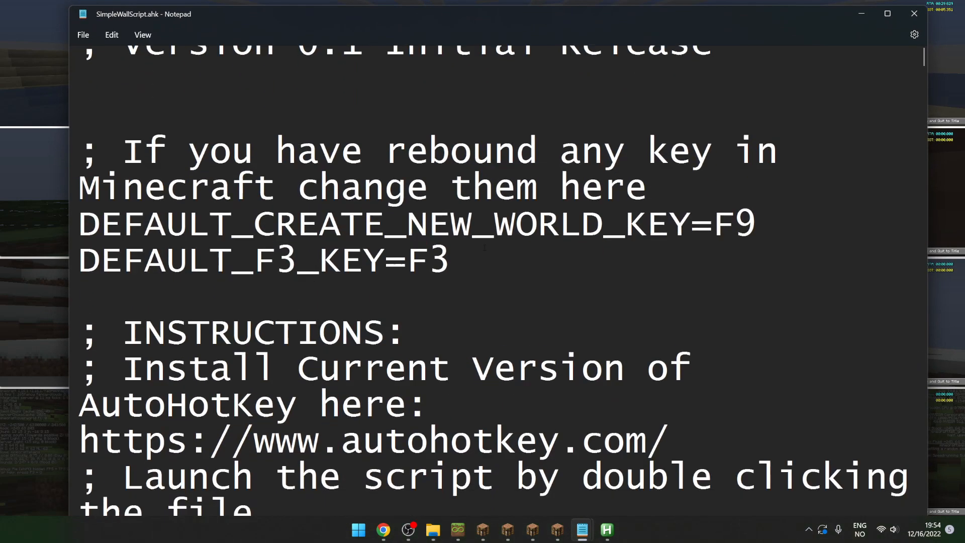
# Scroll to the default settings and select the ^E defaultStartKey value.
pyautogui.scroll(-3)
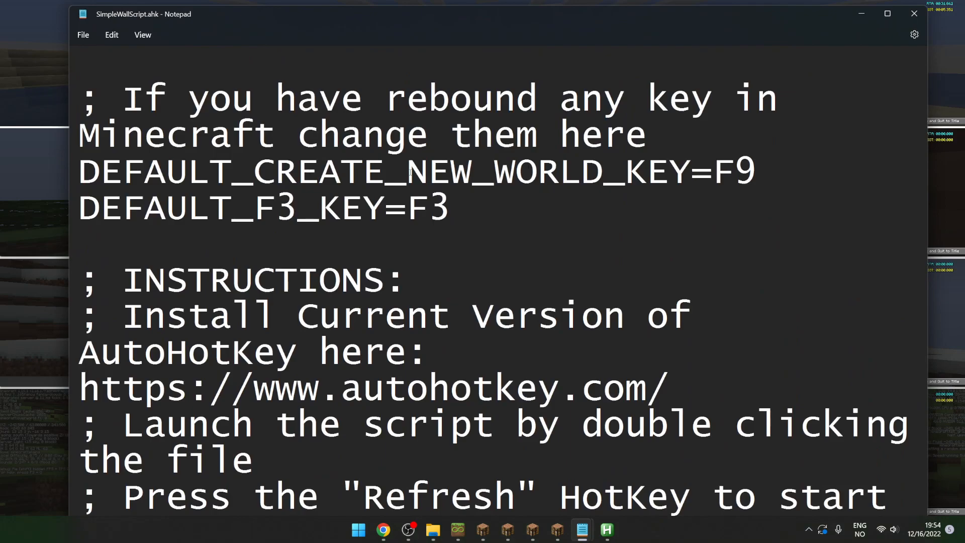
pyautogui.doubleClick(743, 171)
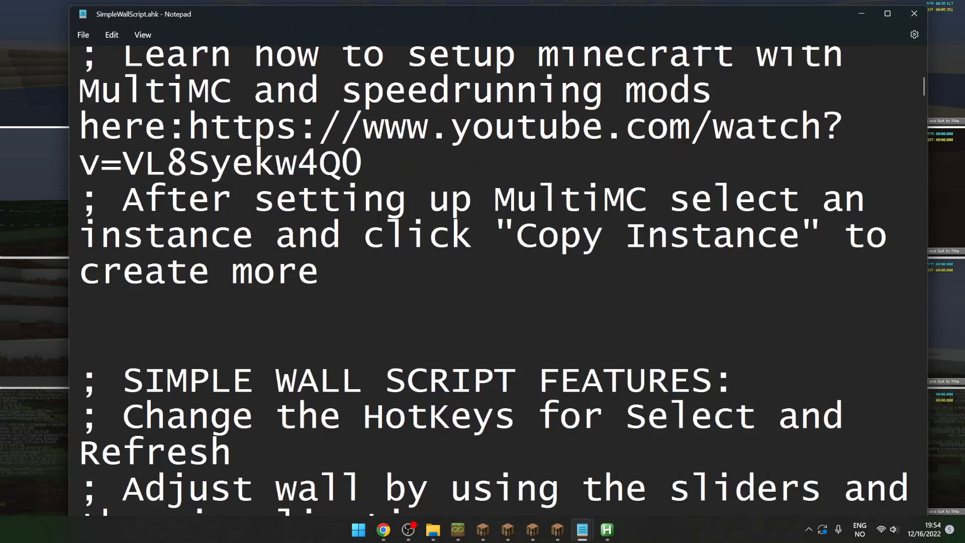
pyautogui.scroll(-3)
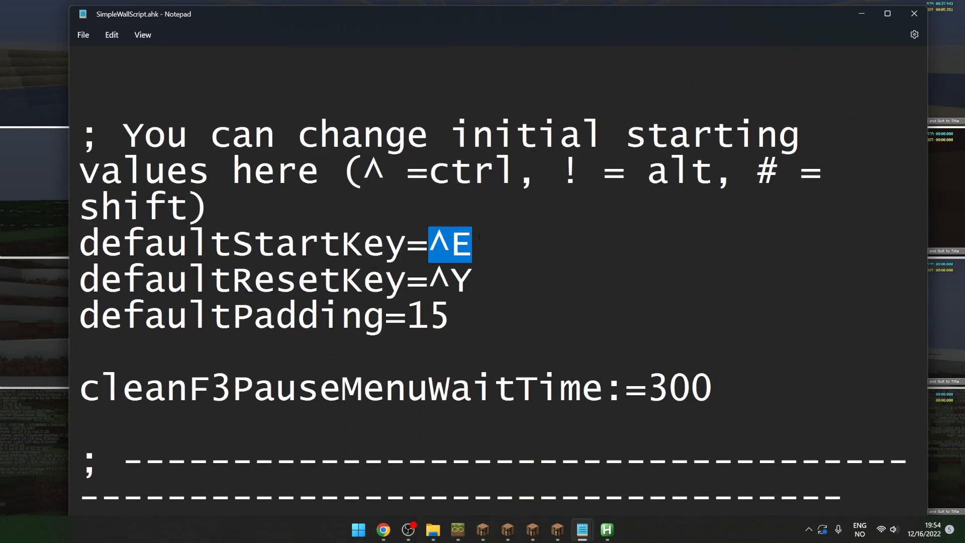